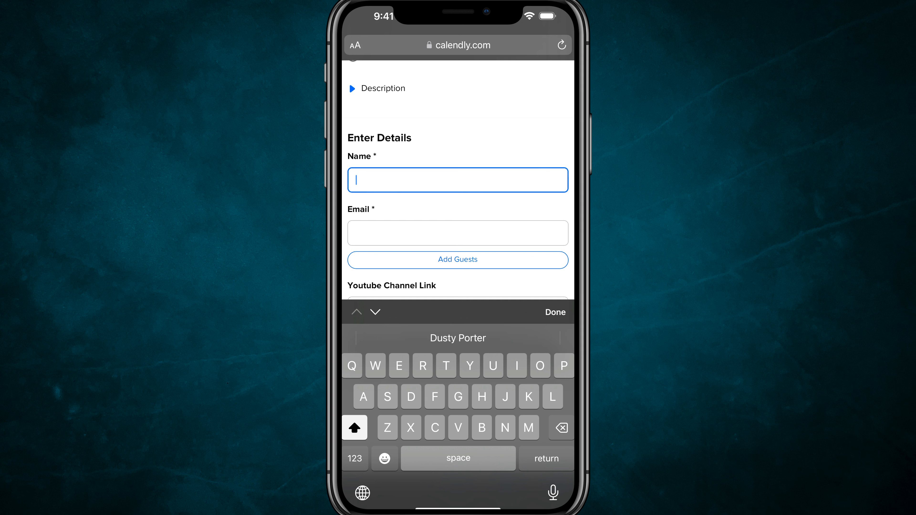
Enter 'Dusty Porter' in the Name field, search contacts for 'Dusty' and open the card marked 'me'
text(Dusty Porter)
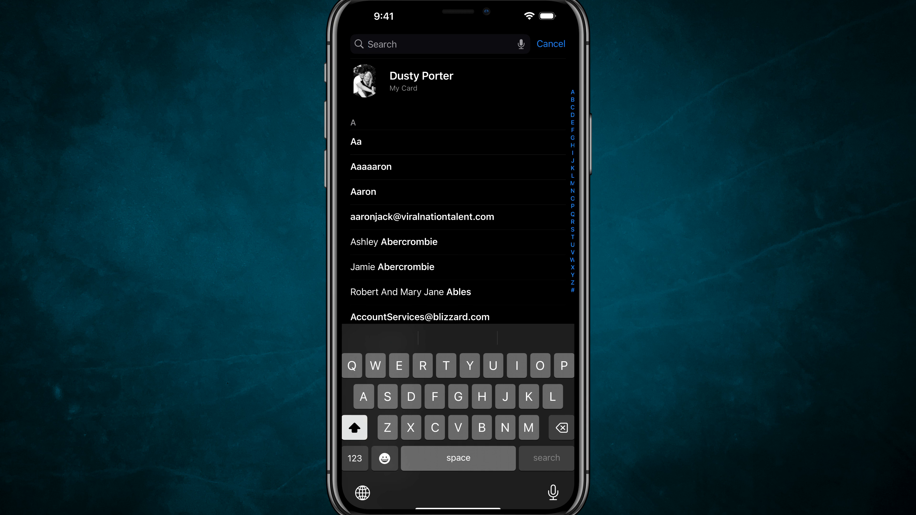
text(Dusty)
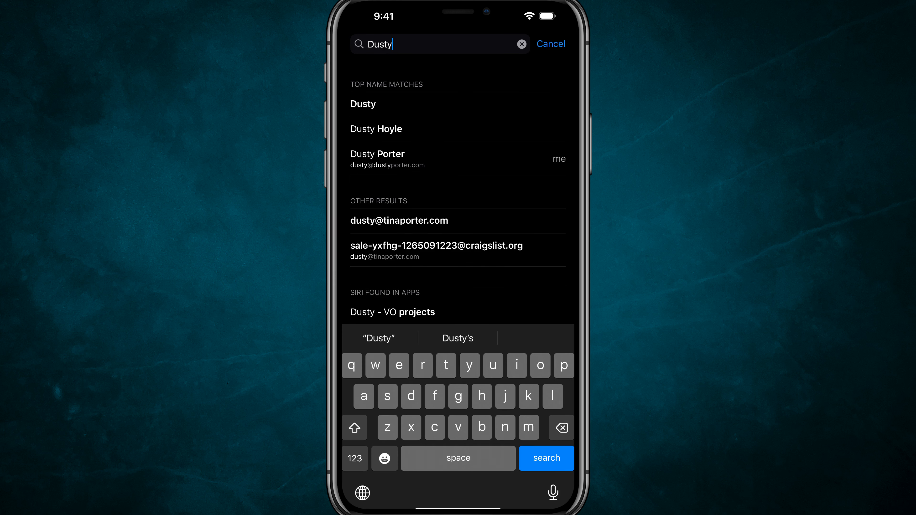
click(377, 154)
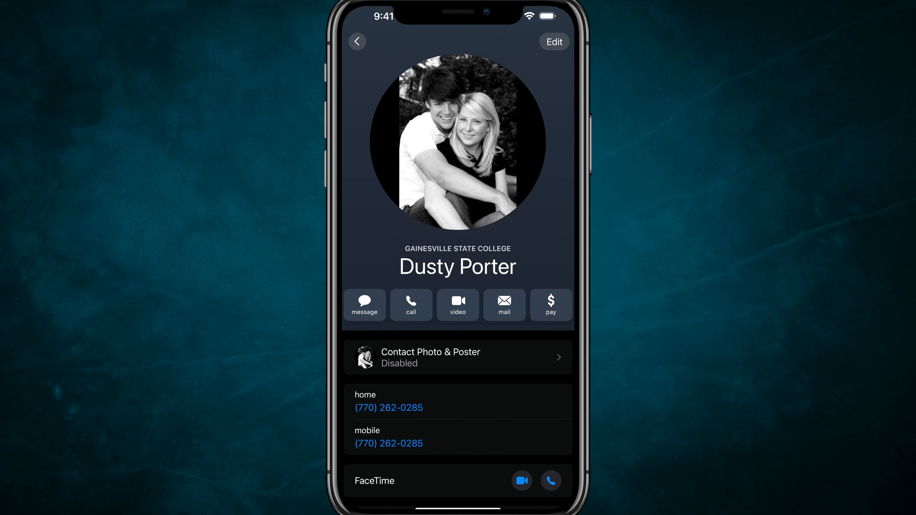
Edit the Dusty Porter contact card and review its fields
click(554, 41)
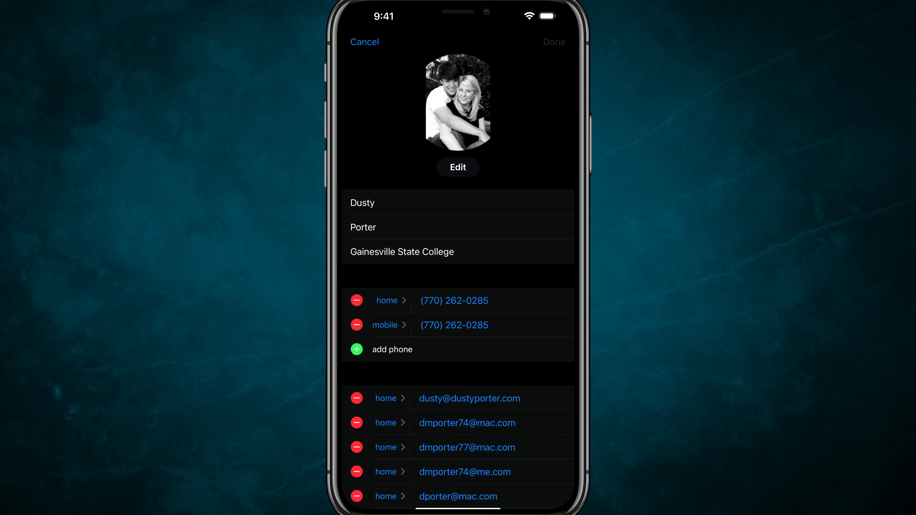
scroll(down, 3)
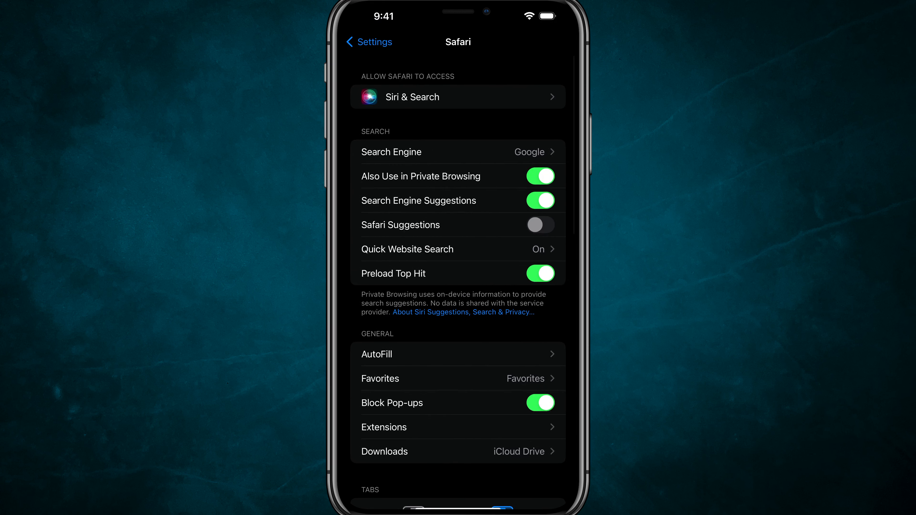
In Safari's AutoFill settings, set My Info to the Dusty Porter contact
scroll(down, 3)
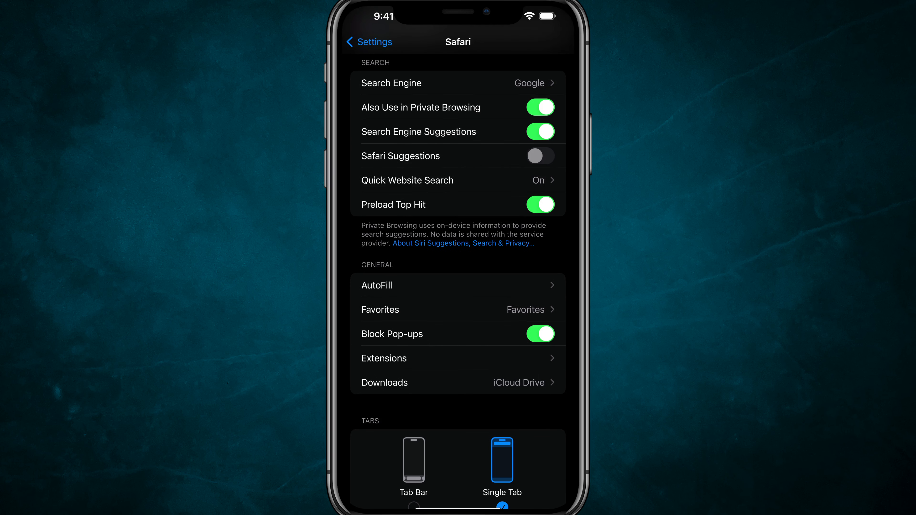
click(377, 285)
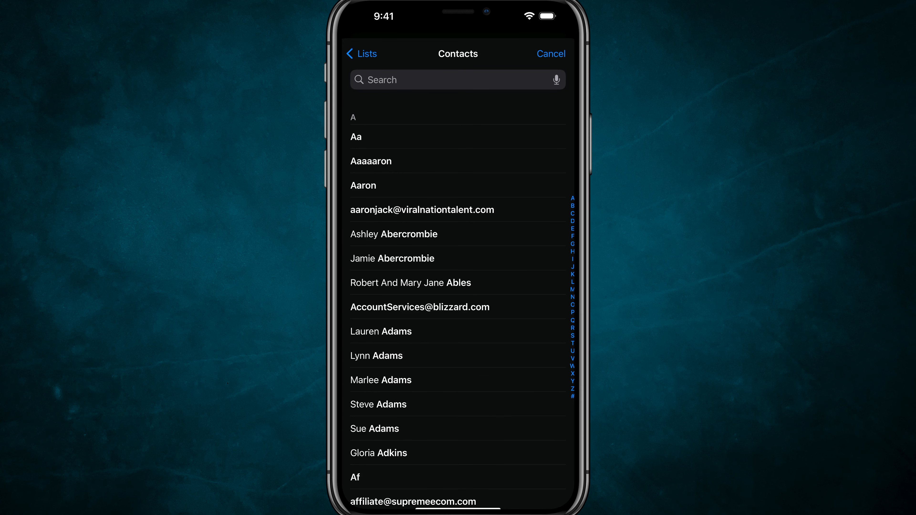
click(390, 80)
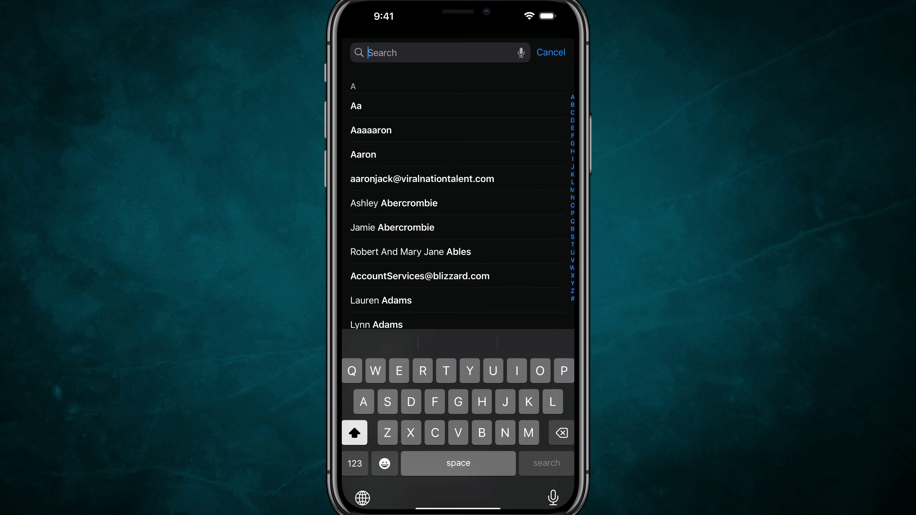
text(Dusty)
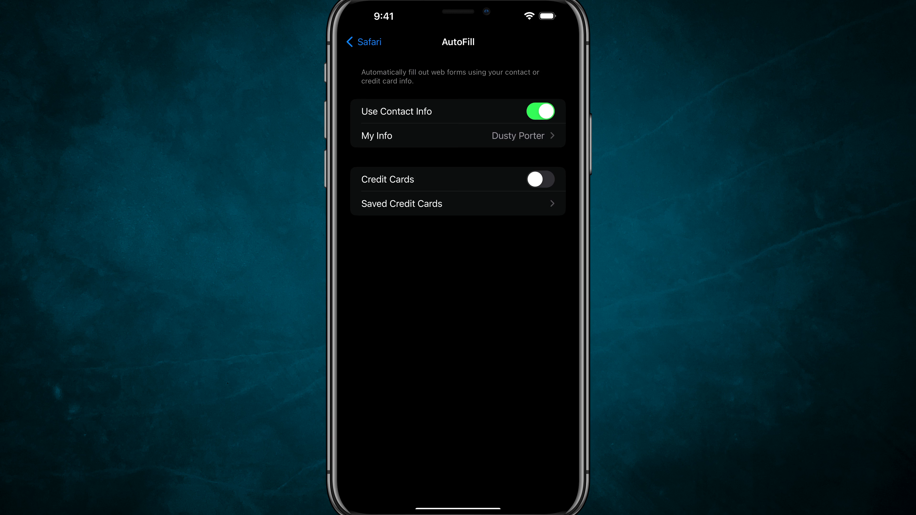
Enable Credit Cards autofill and review the Saved Credit Cards list
click(540, 178)
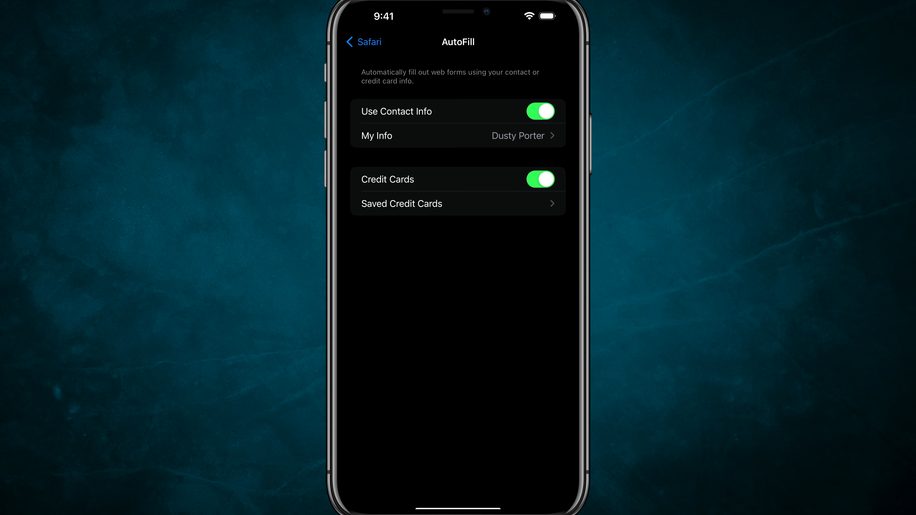
click(443, 204)
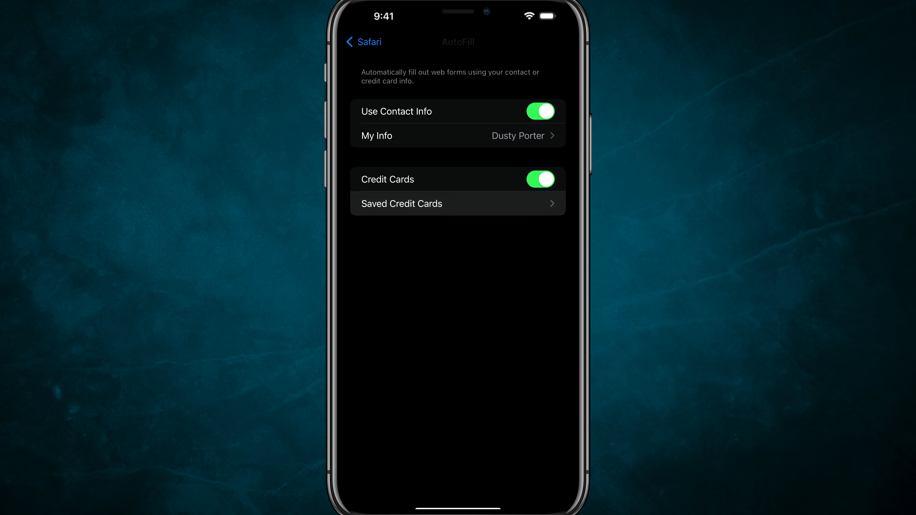
click(402, 203)
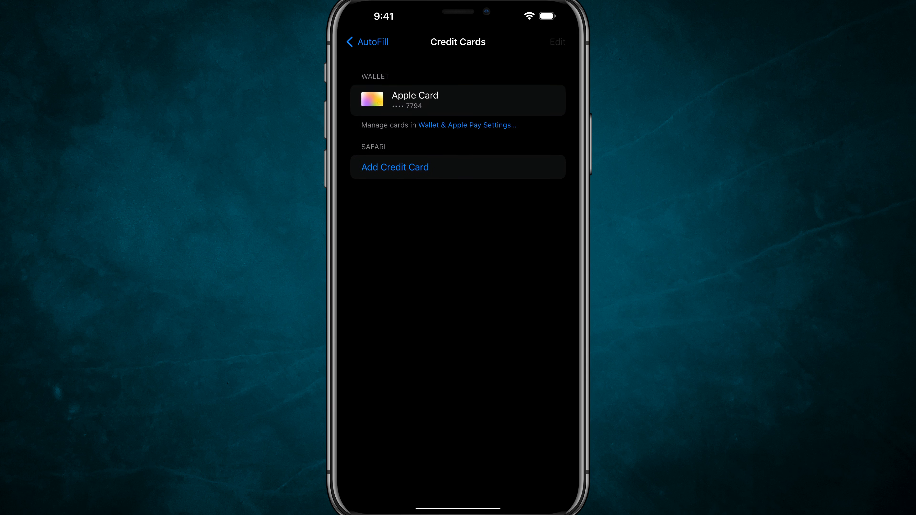
click(367, 42)
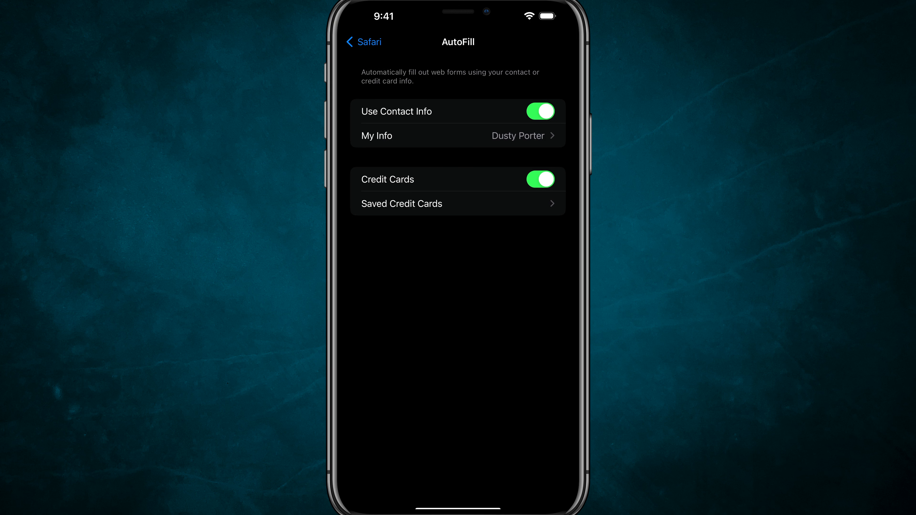